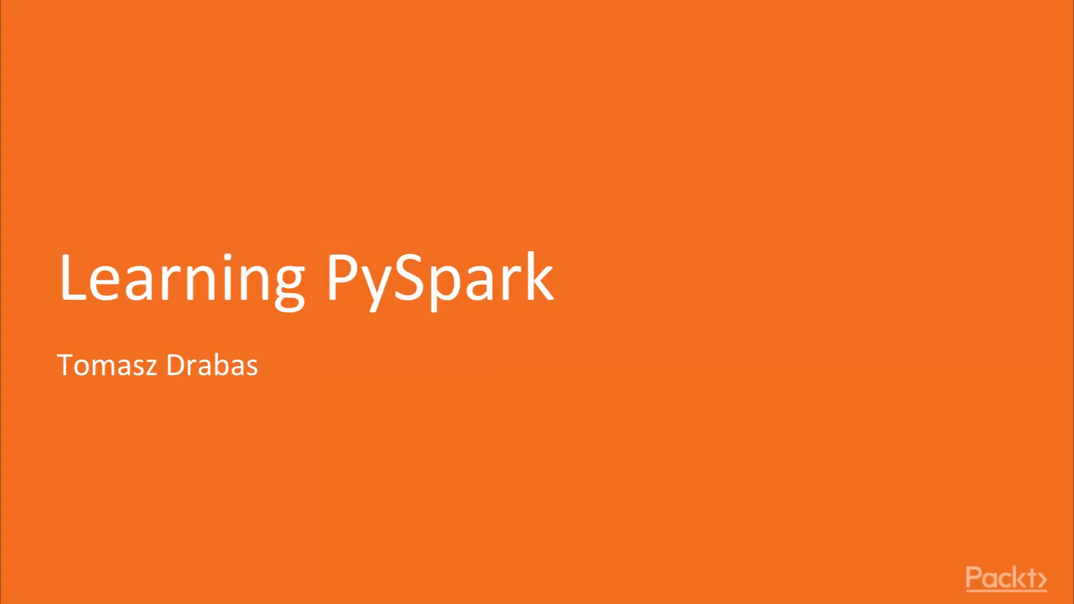
Advance past the DataFrames notebook to the Prepare Data for Modeling duplicates section.
{"action": "key", "text": "Right"}
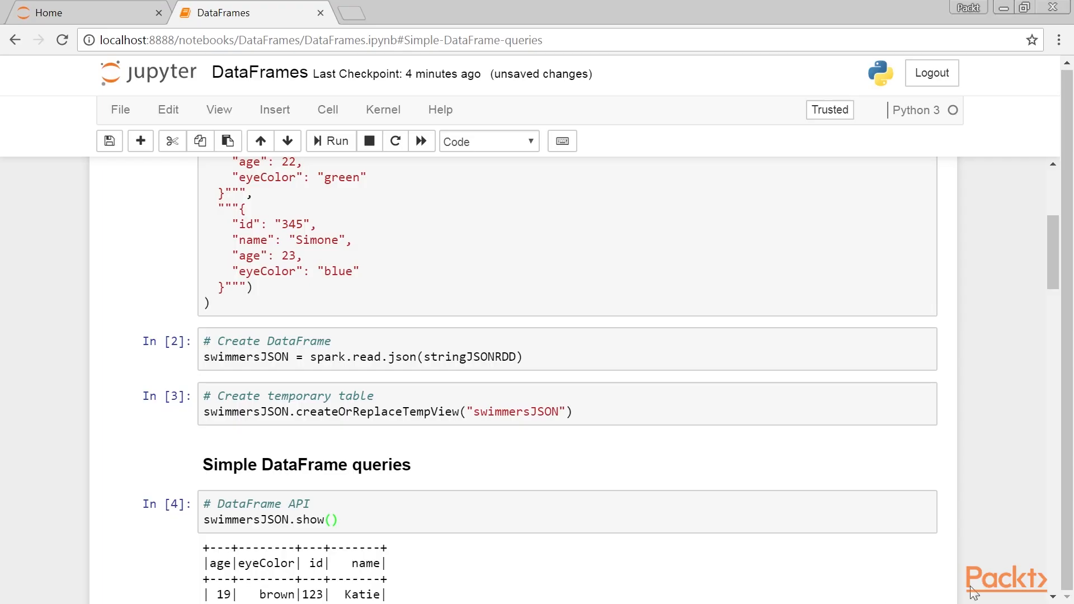
{"action": "scroll", "scroll_direction": "down", "scroll_amount": 3}
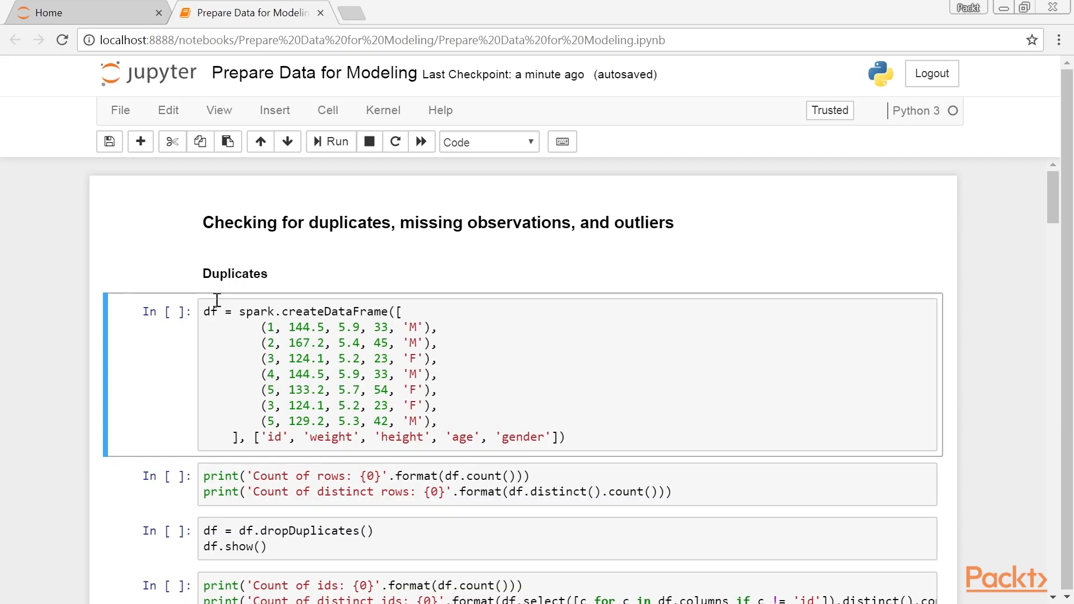
{"action": "scroll", "scroll_direction": "down", "scroll_amount": 3}
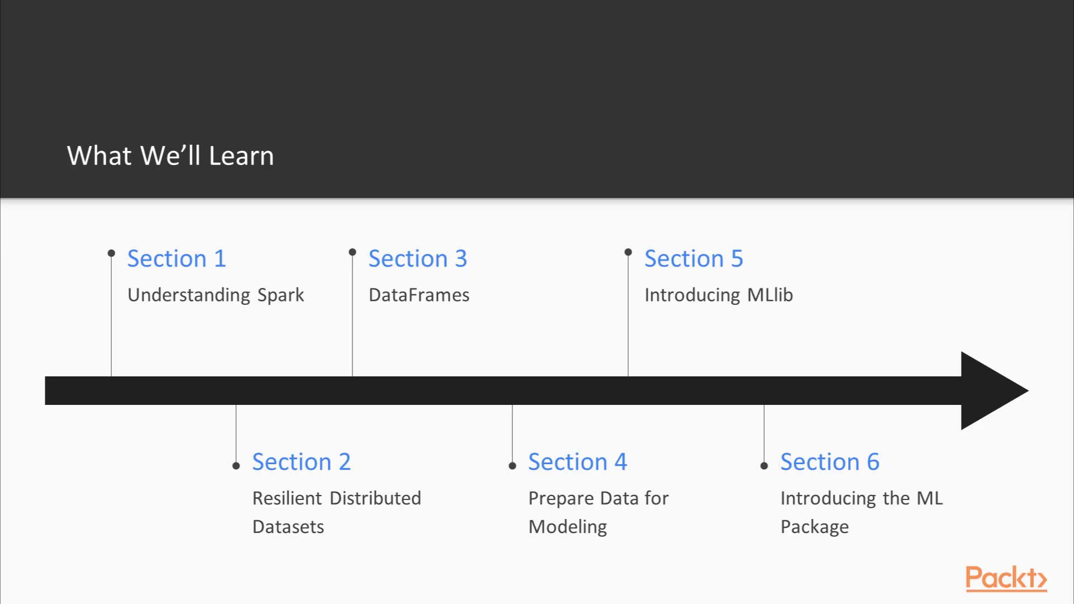
Show the ML Package notebook's Regression section and select the features list in its first cell.
{"action": "left_click", "coordinate": [763, 465]}
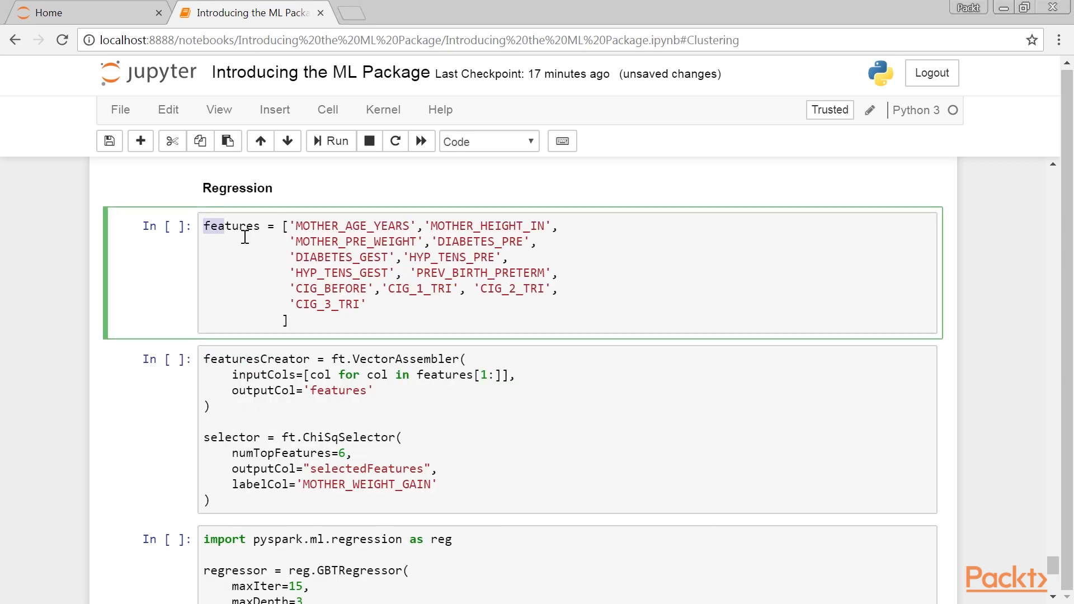
{"action": "left_click_drag", "start_coordinate": [203, 225], "coordinate": [365, 305]}
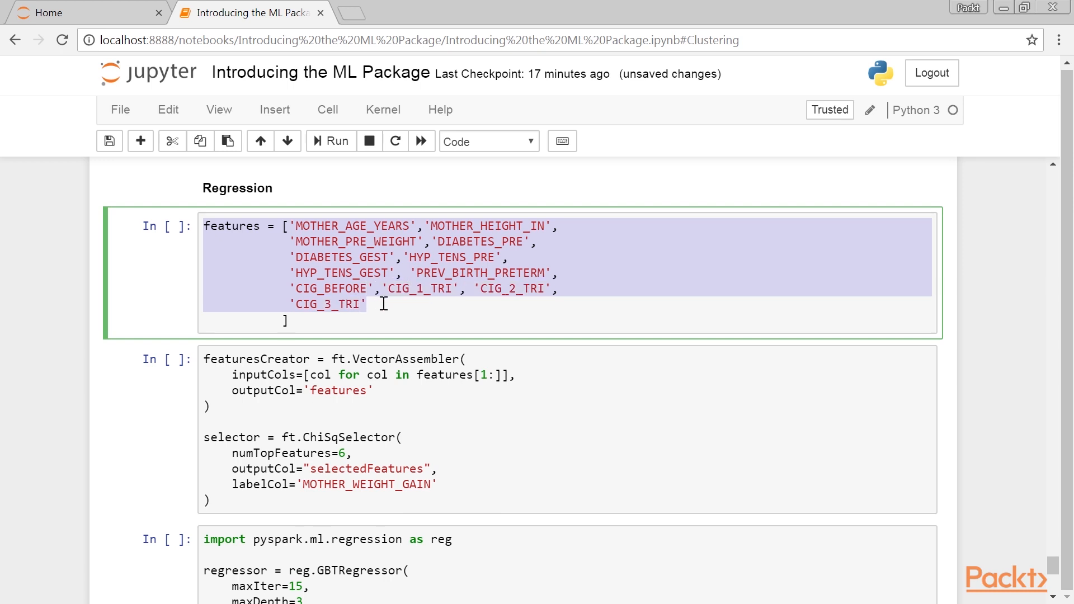